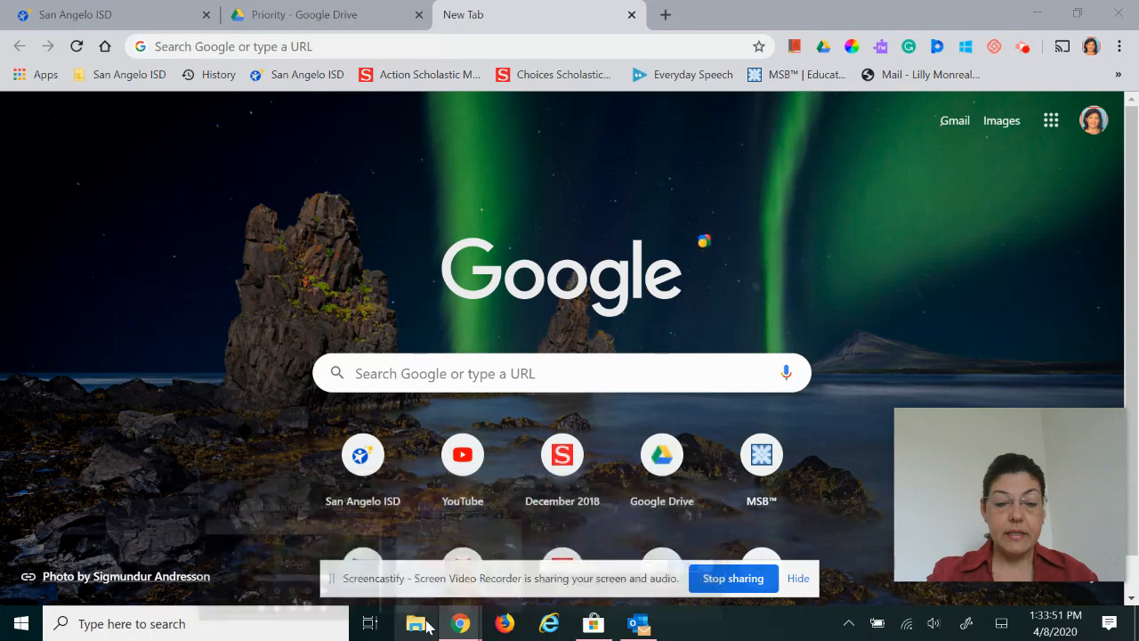
mouse_move(416, 623)
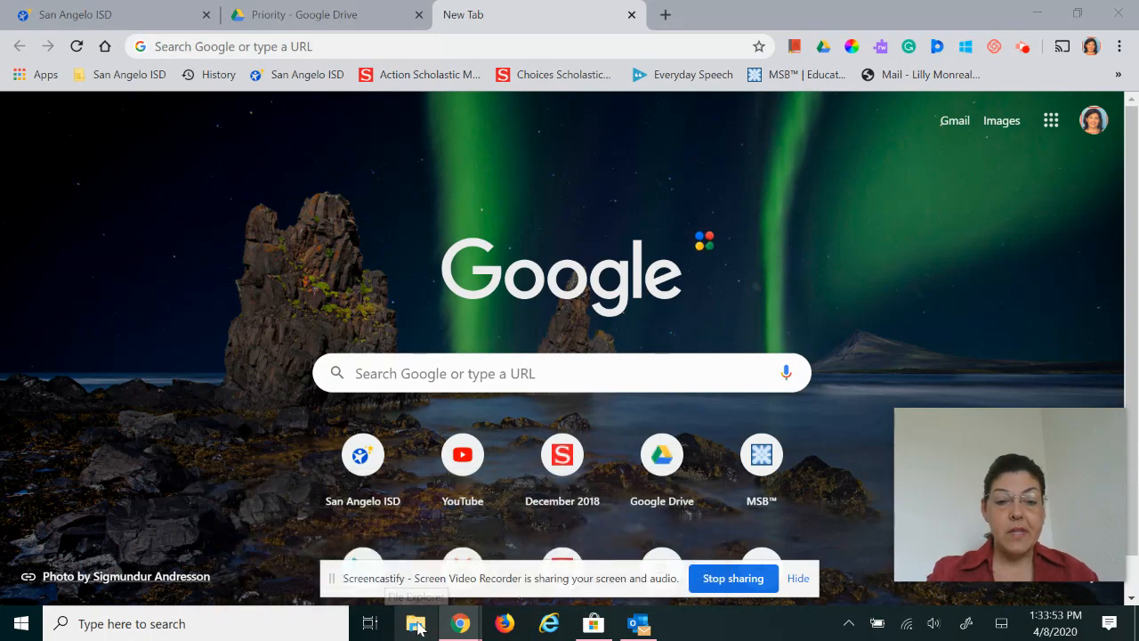
Open Go Fish!-Printable.pdf from Core Word Activities > WORD 1-GO in Acrobat Reader.
left_click(417, 623)
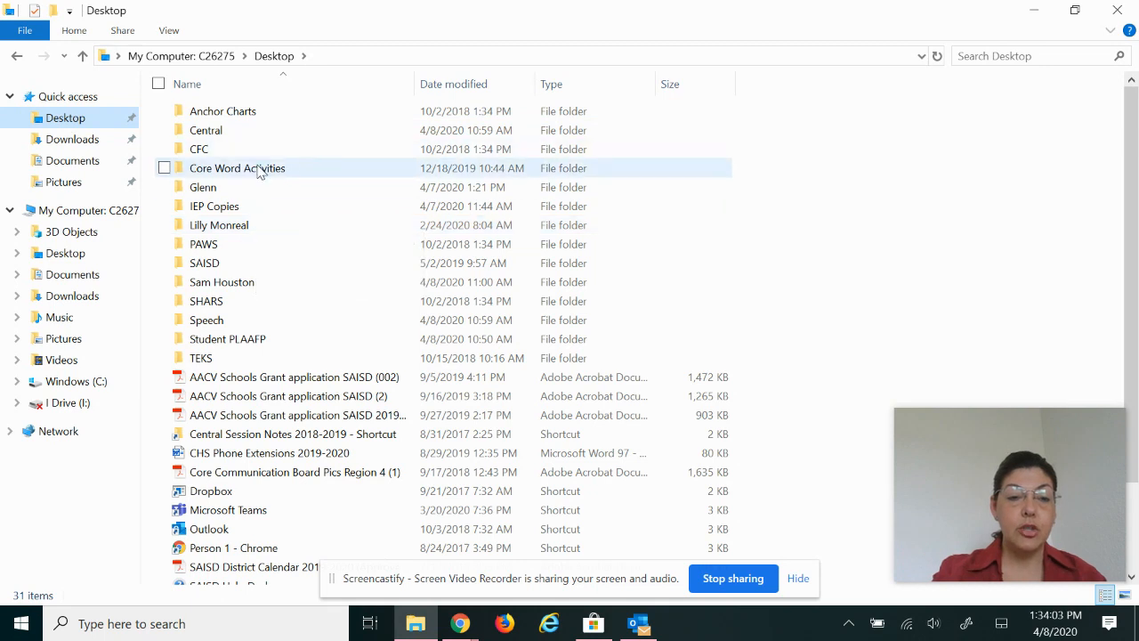
double_click(237, 168)
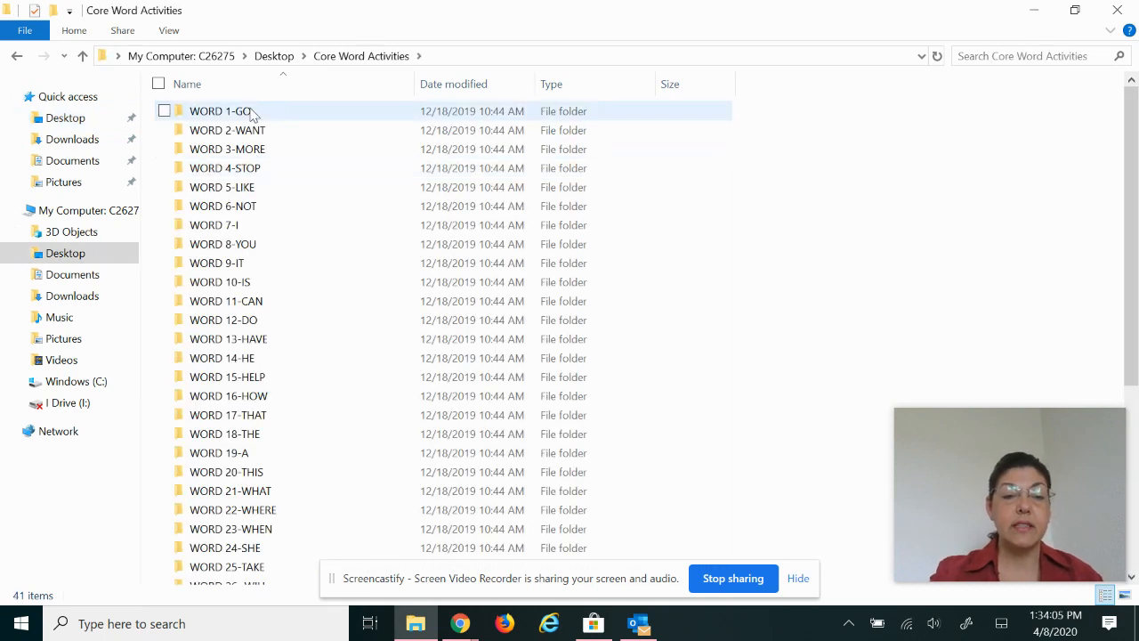
double_click(219, 110)
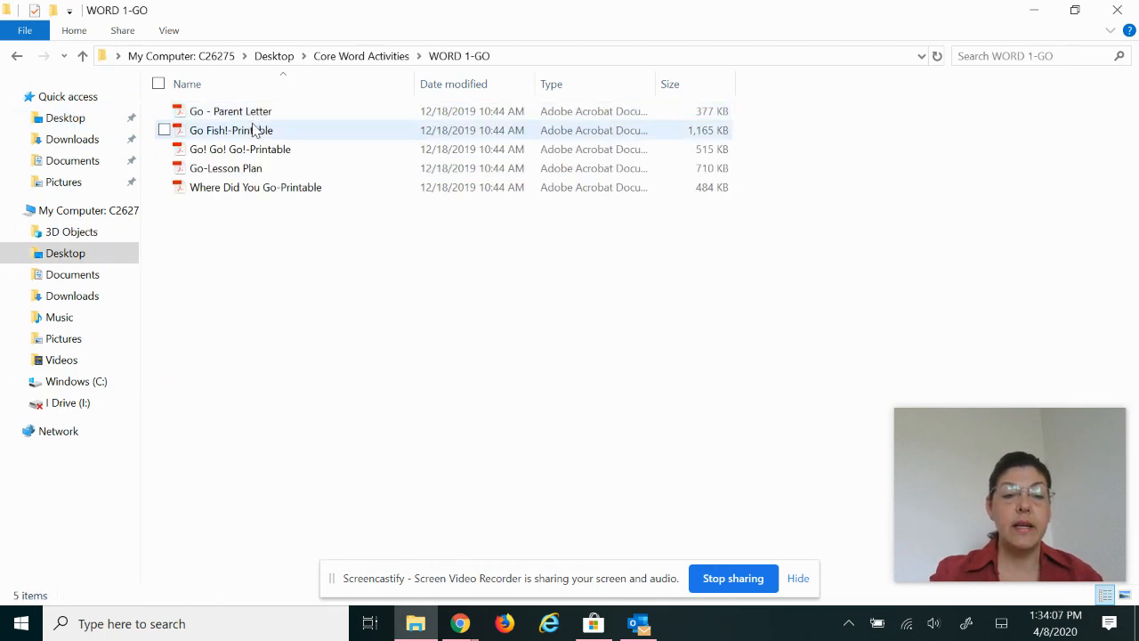
left_click(231, 130)
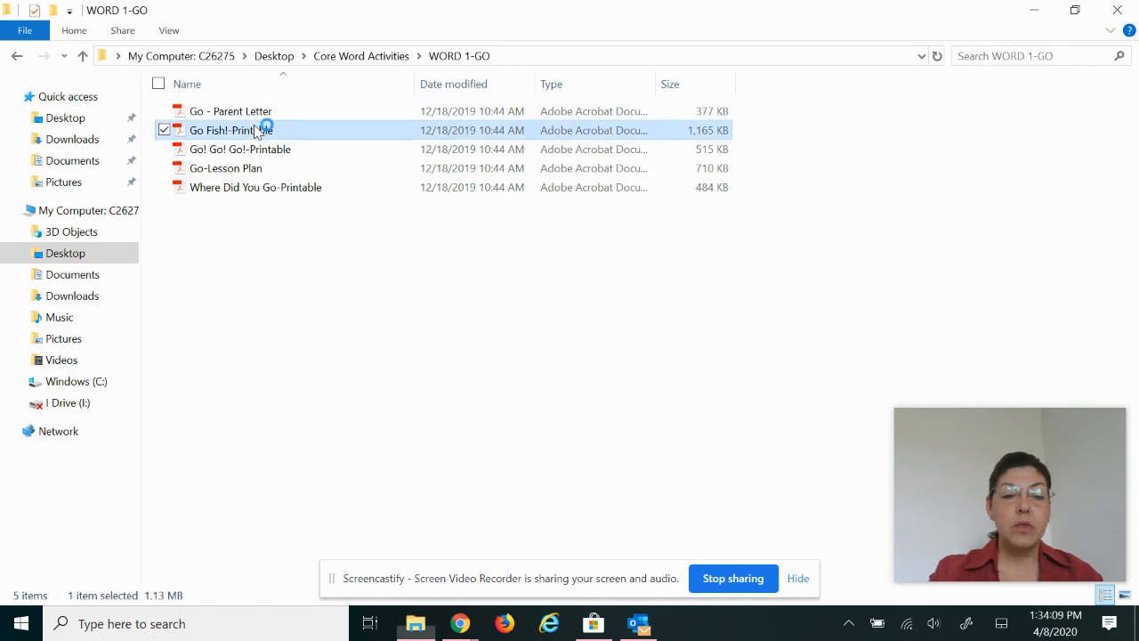
double_click(231, 130)
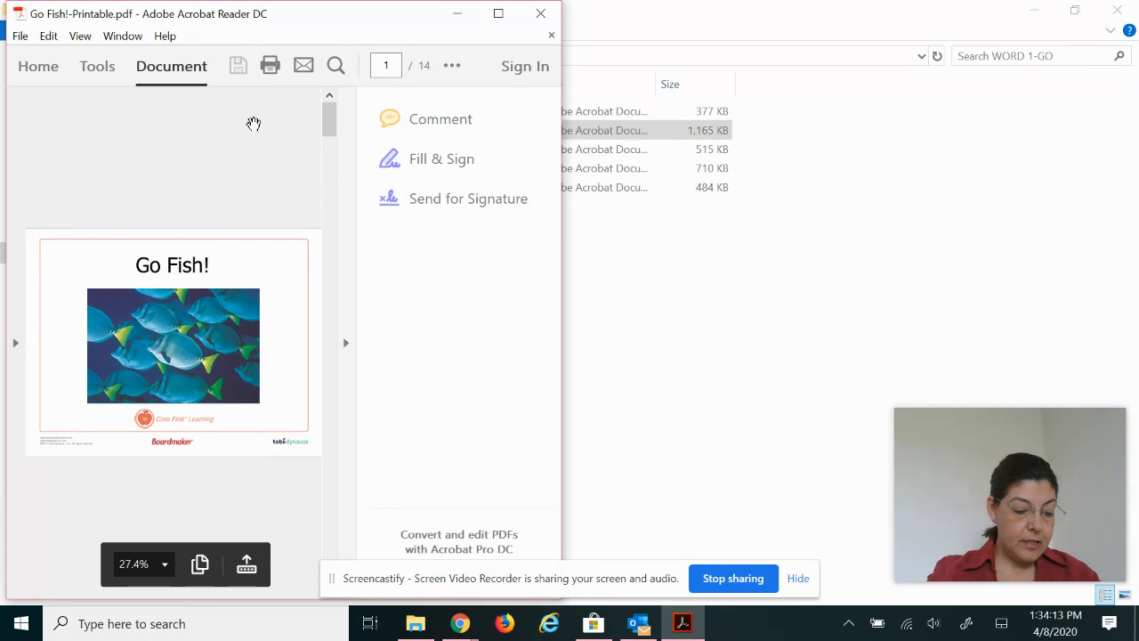
mouse_move(238, 125)
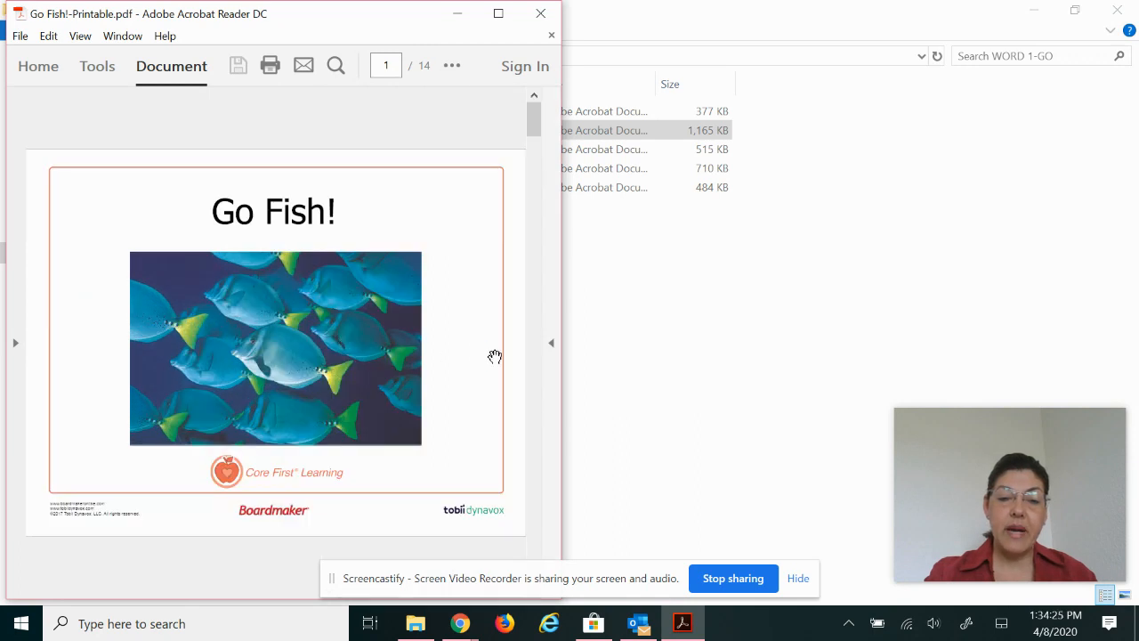
left_click(498, 14)
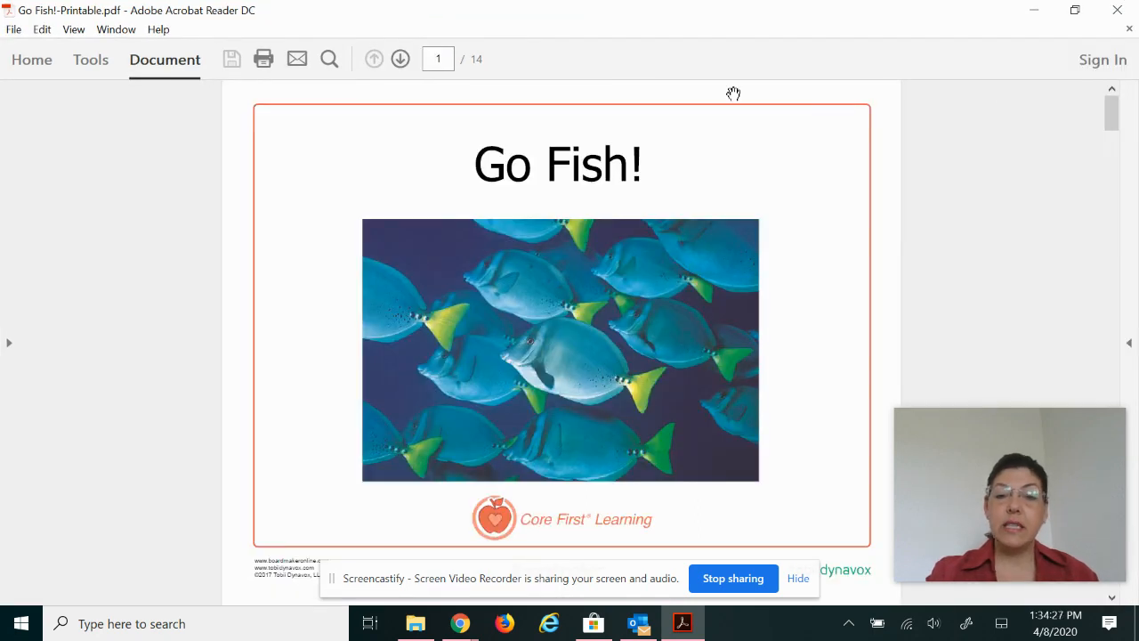
mouse_move(1008, 160)
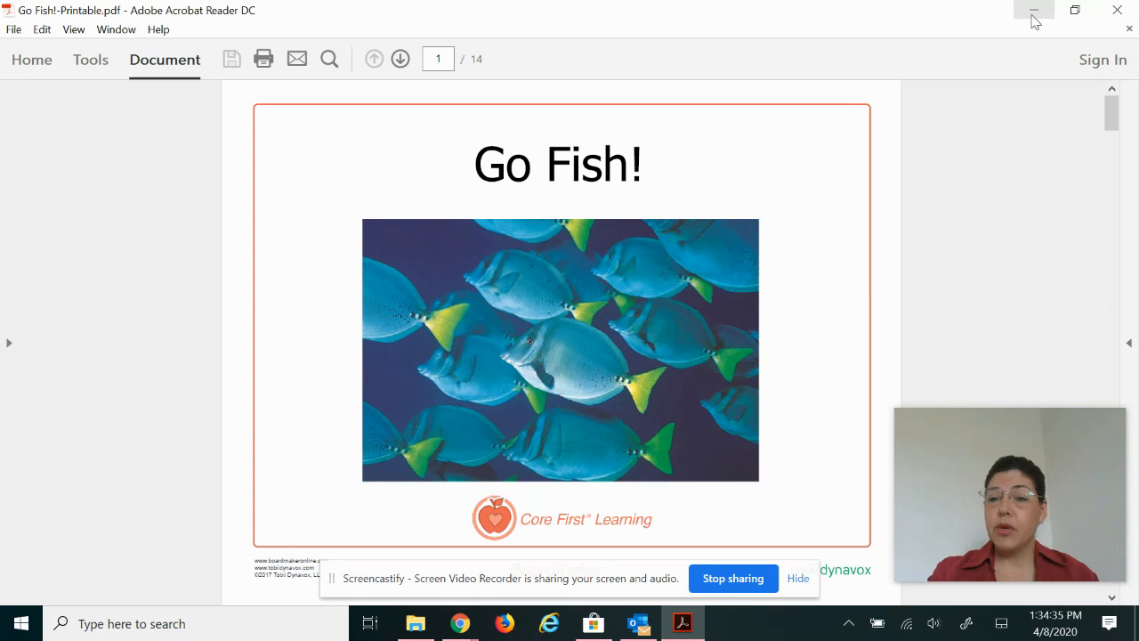
mouse_move(1035, 11)
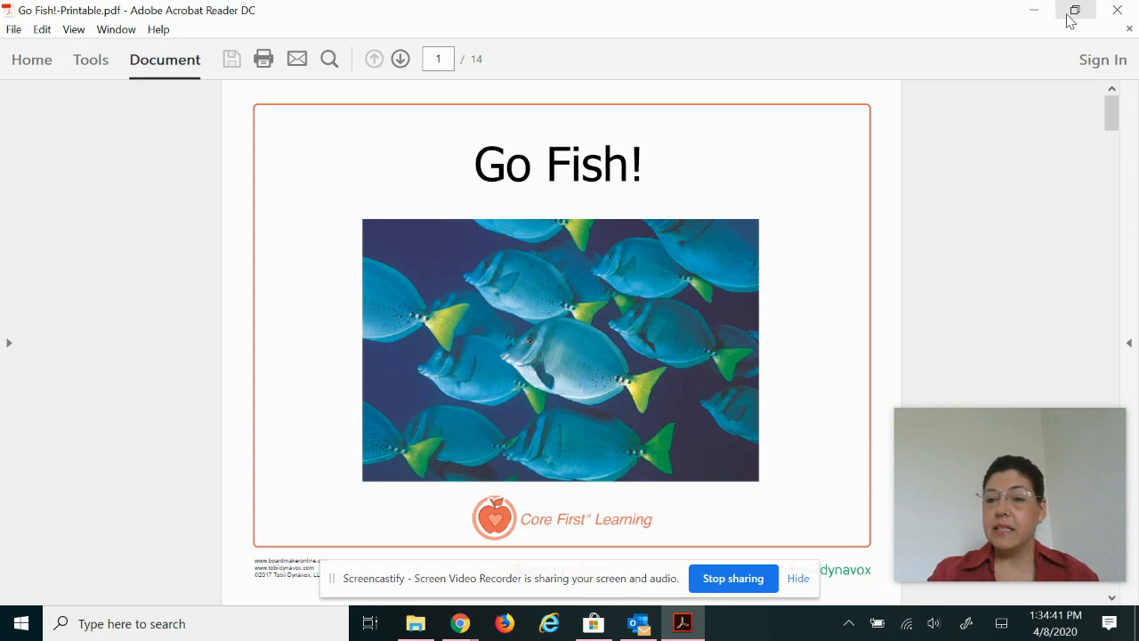
mouse_move(1076, 11)
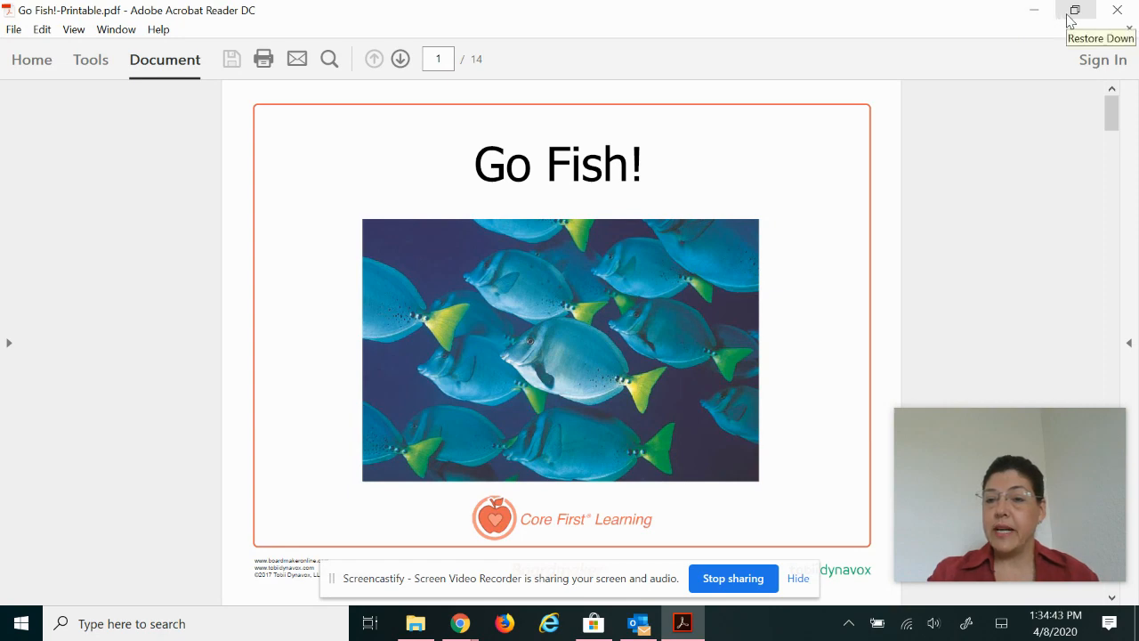
mouse_move(1118, 10)
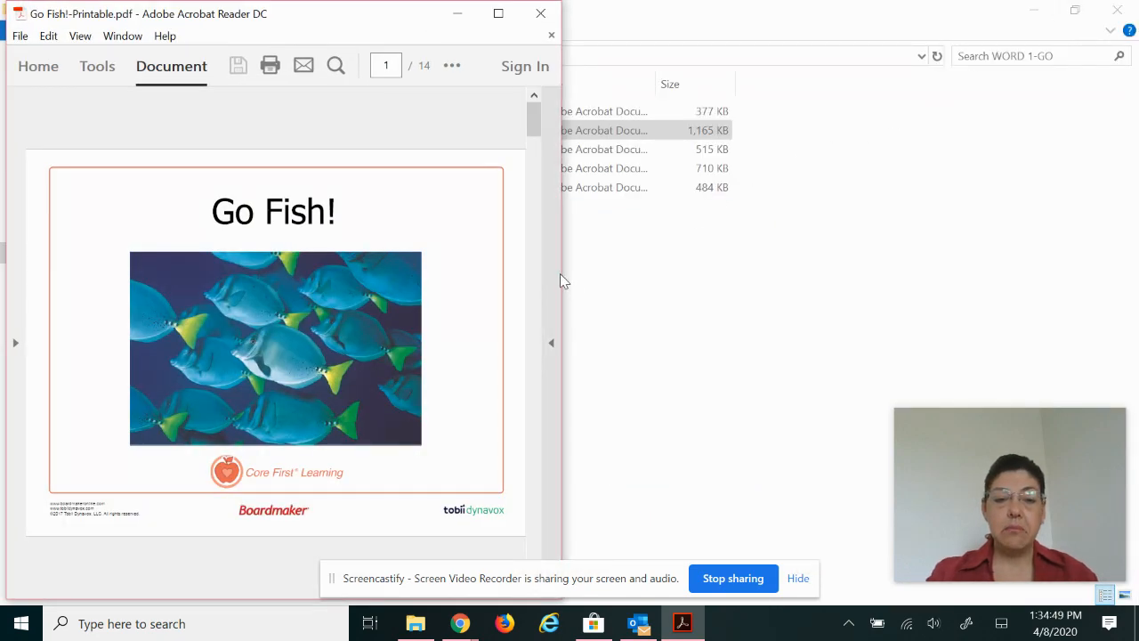
mouse_move(563, 277)
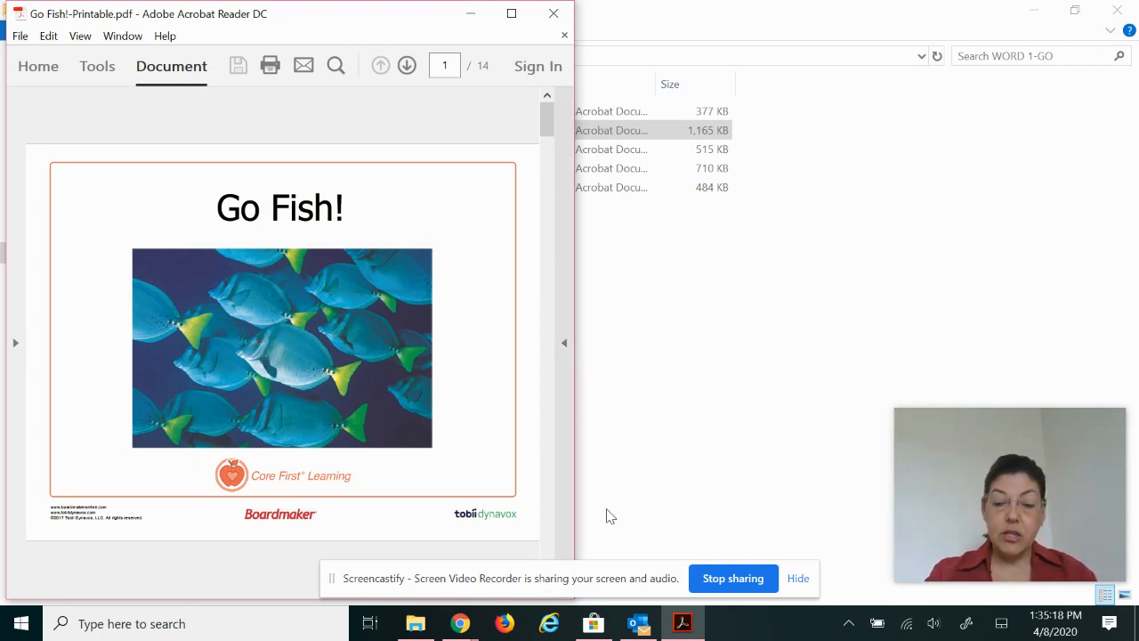
mouse_move(459, 623)
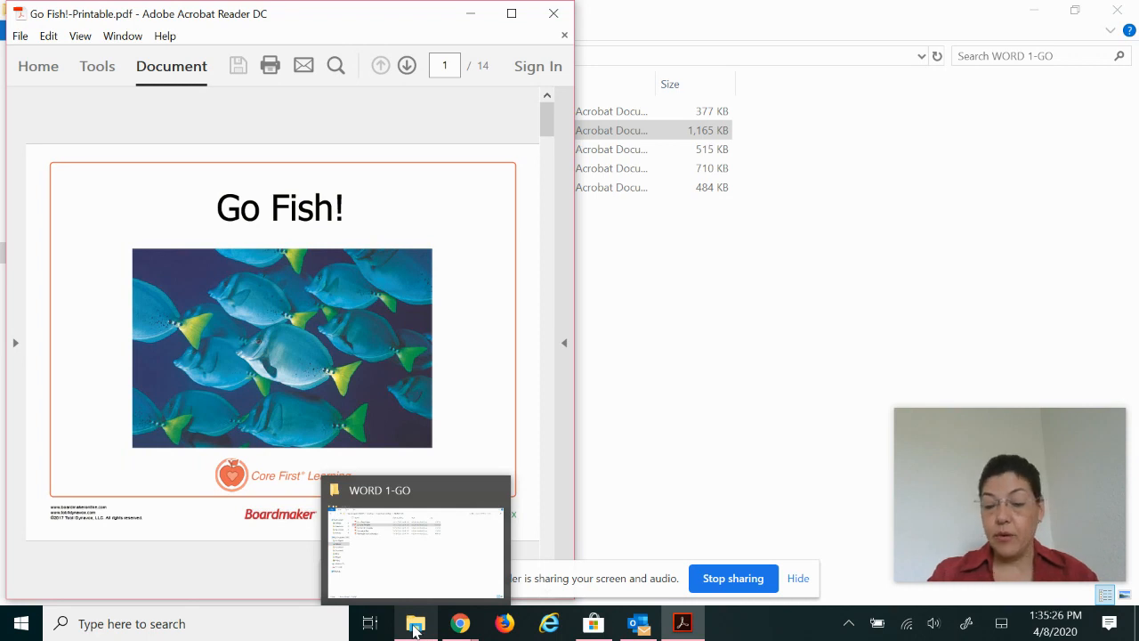
Navigate to the Reg 4 Core Board Pics folder inside Pictures.
left_click(417, 623)
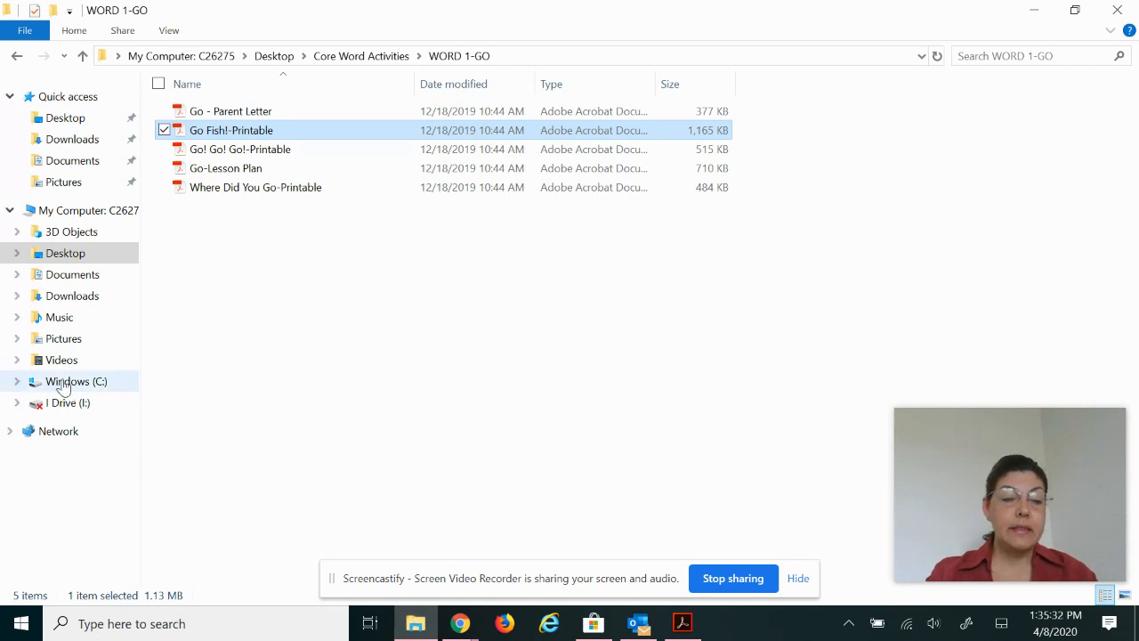
mouse_move(89, 346)
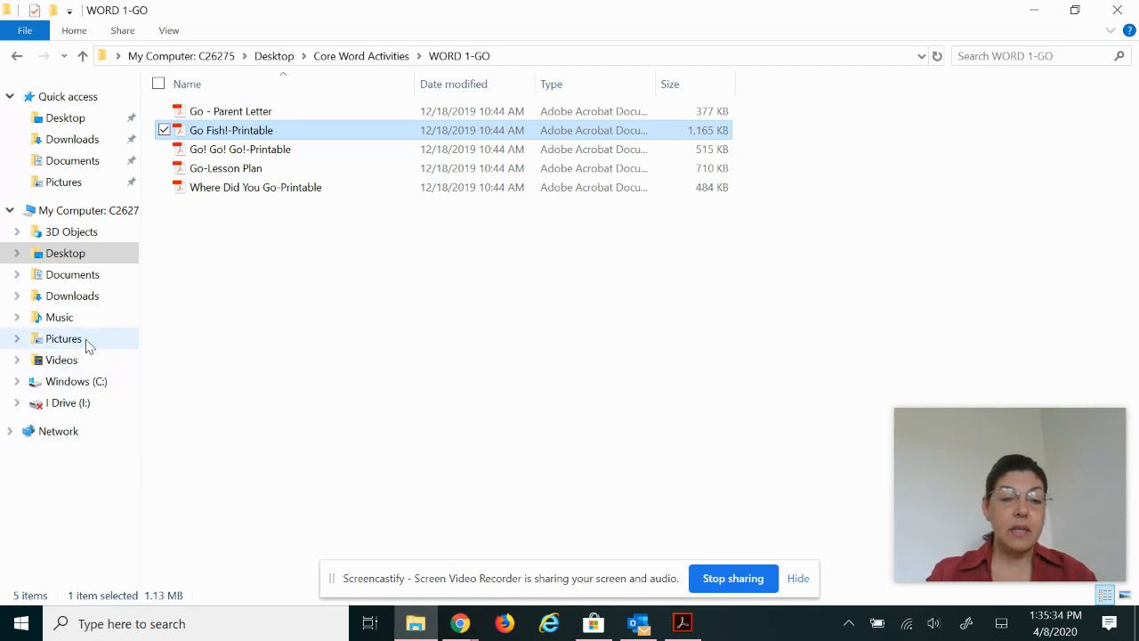
left_click(62, 338)
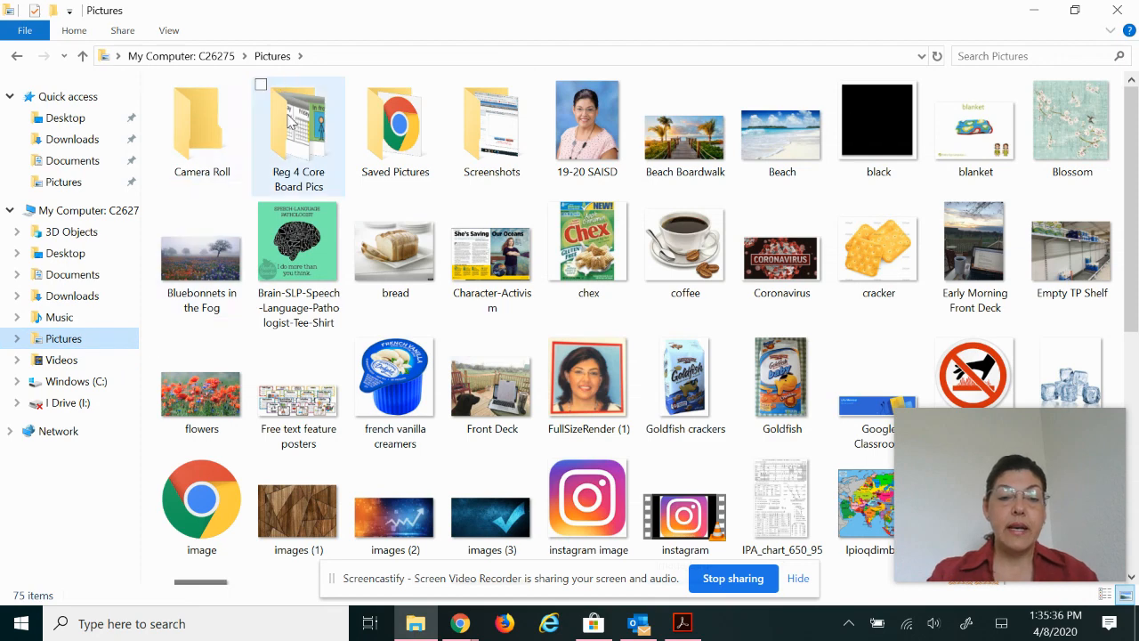
double_click(299, 125)
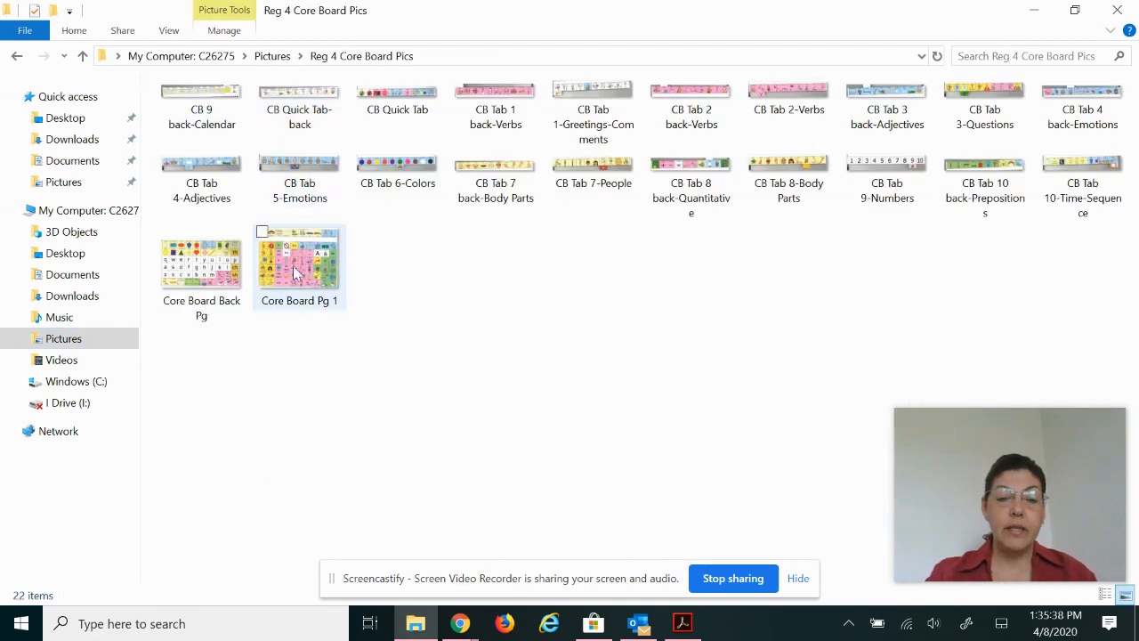
mouse_move(311, 267)
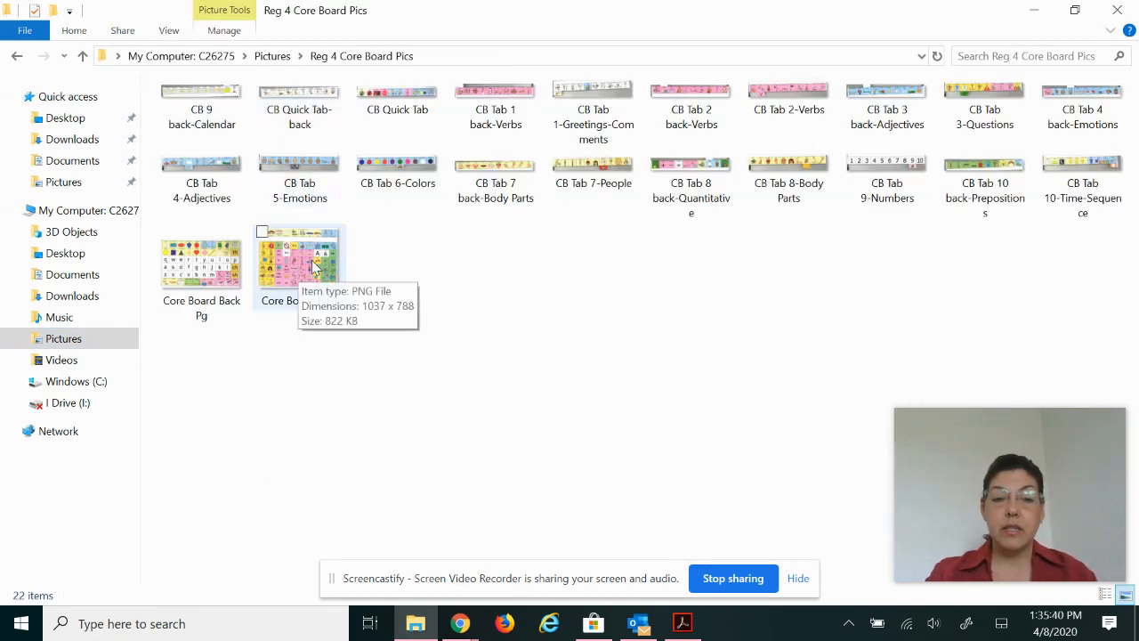
Open Core Board Pg 1 in Photos and size its window to the right half.
double_click(299, 263)
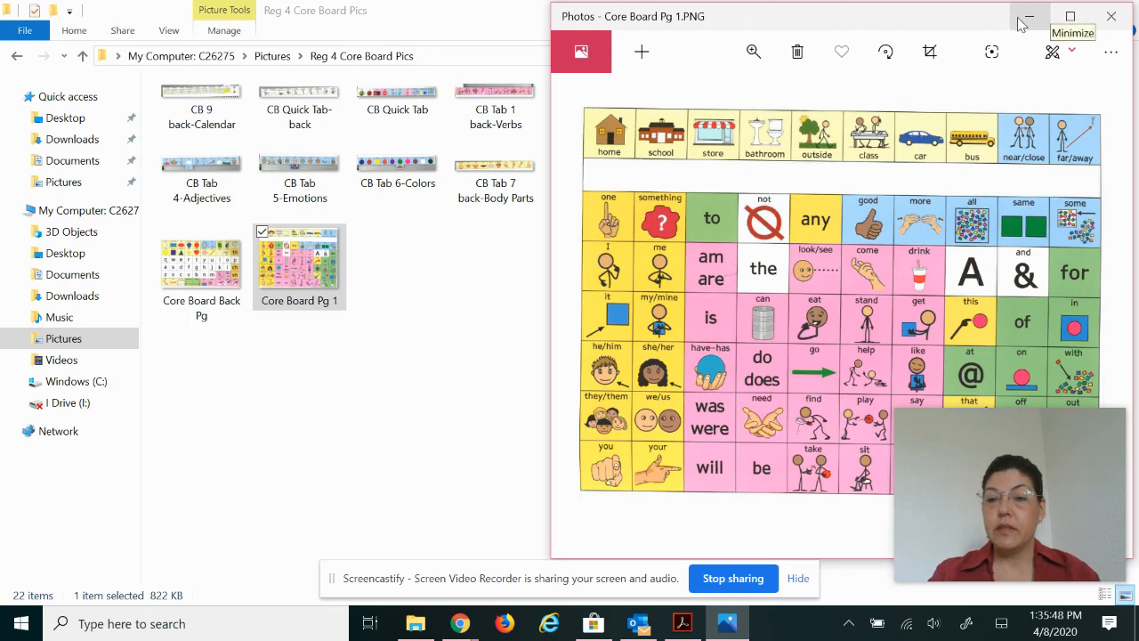
left_click(1070, 16)
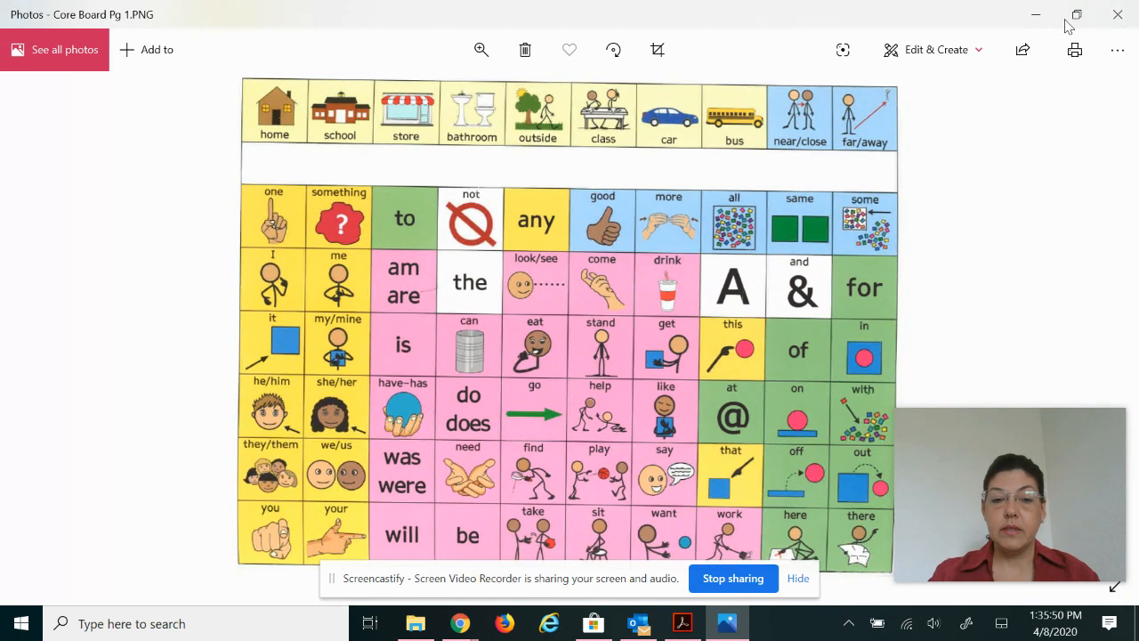
mouse_move(855, 163)
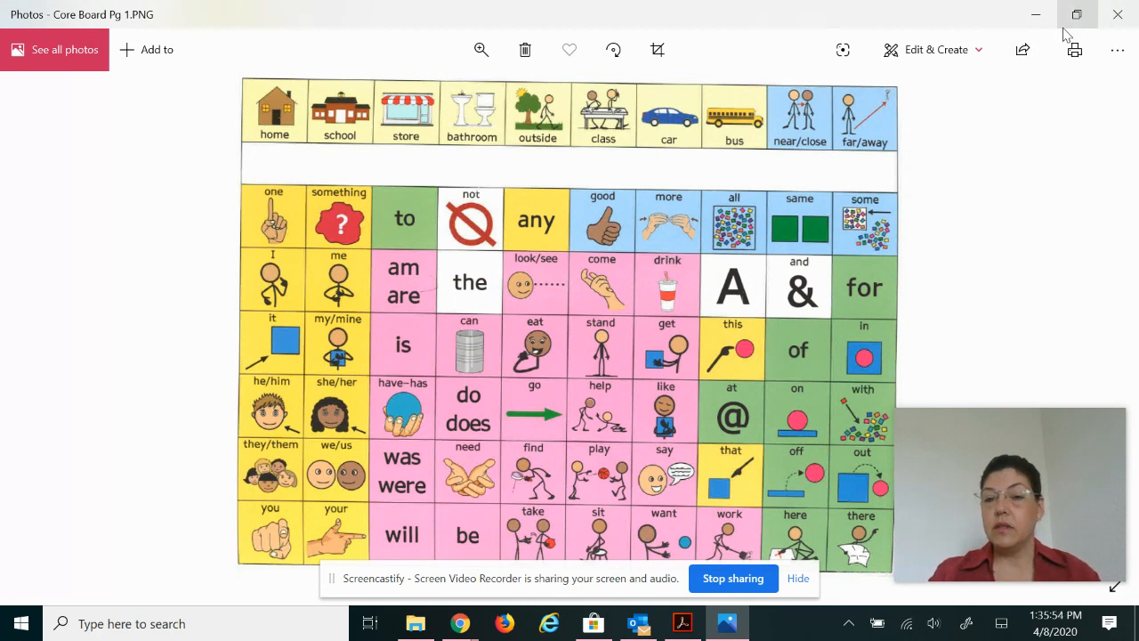
mouse_move(1075, 14)
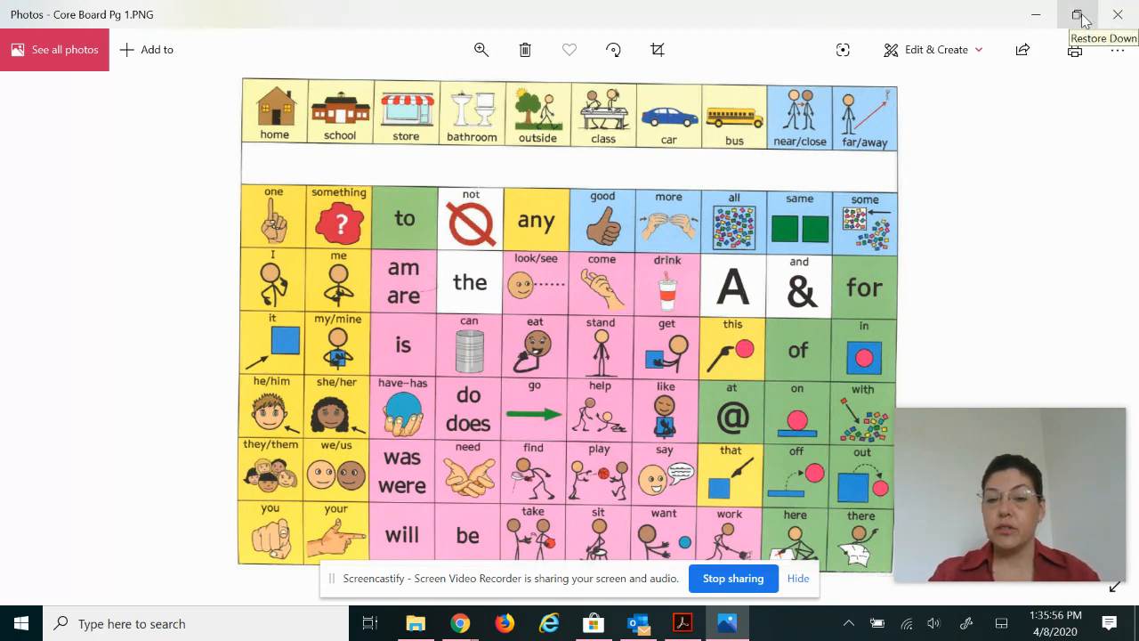
left_click(1075, 14)
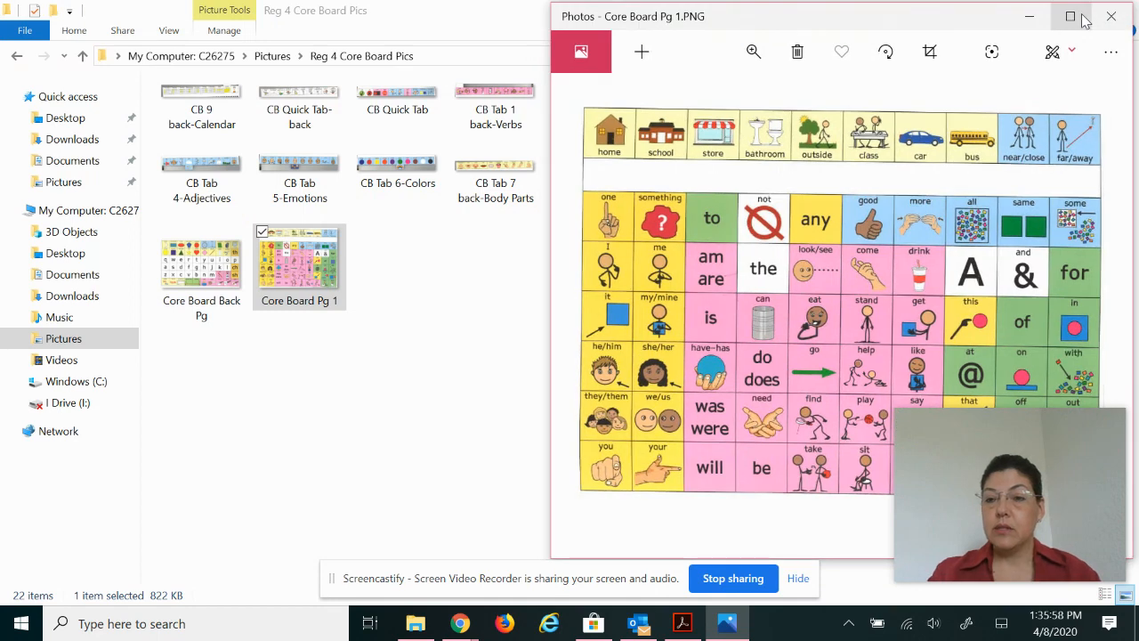
mouse_move(997, 145)
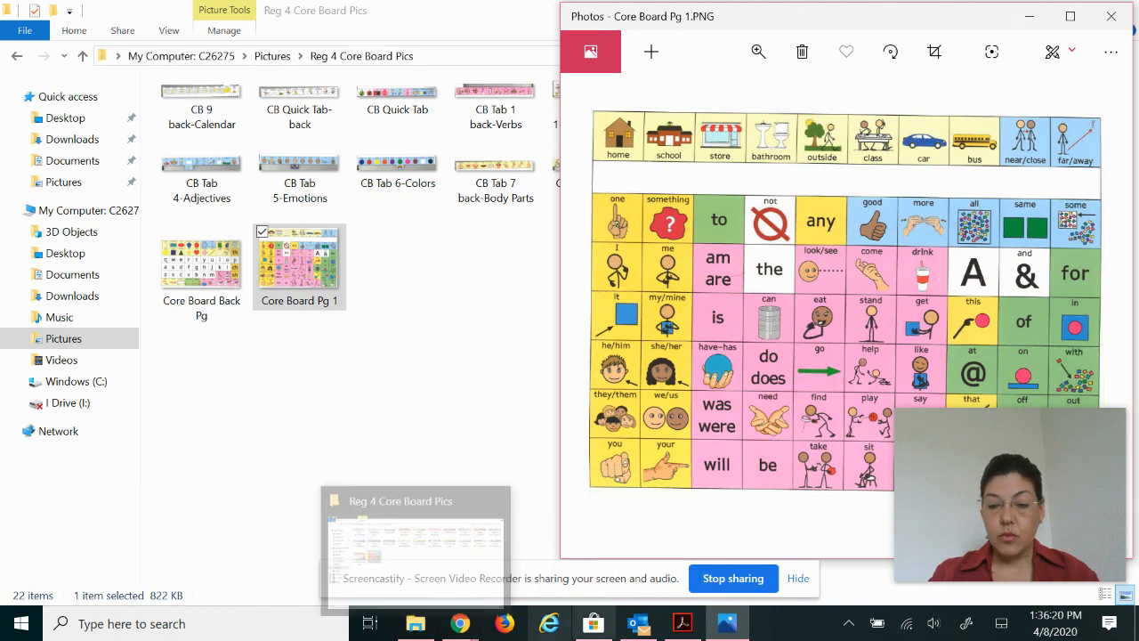
Bring the Go Fish PDF in Acrobat Reader to the front on the left half.
left_click(683, 623)
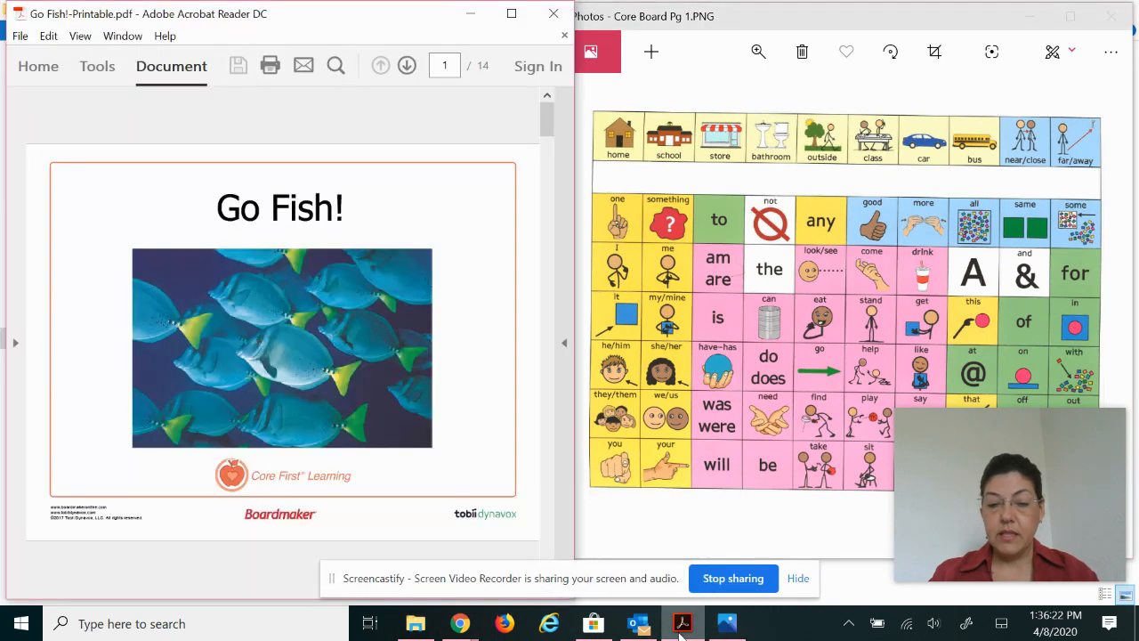
mouse_move(680, 409)
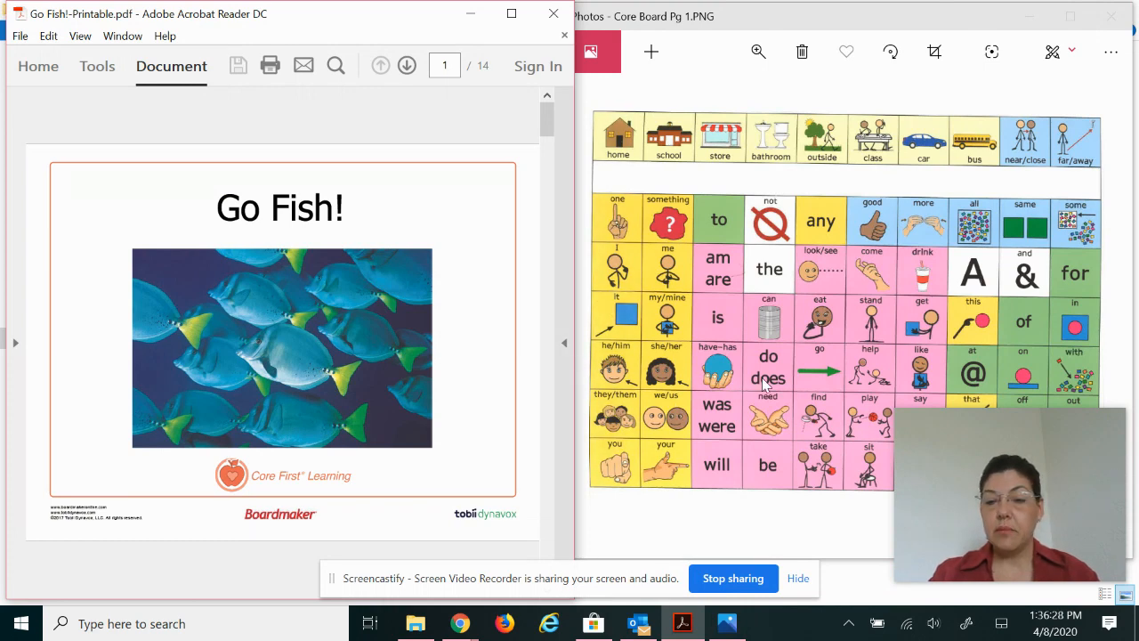
mouse_move(804, 353)
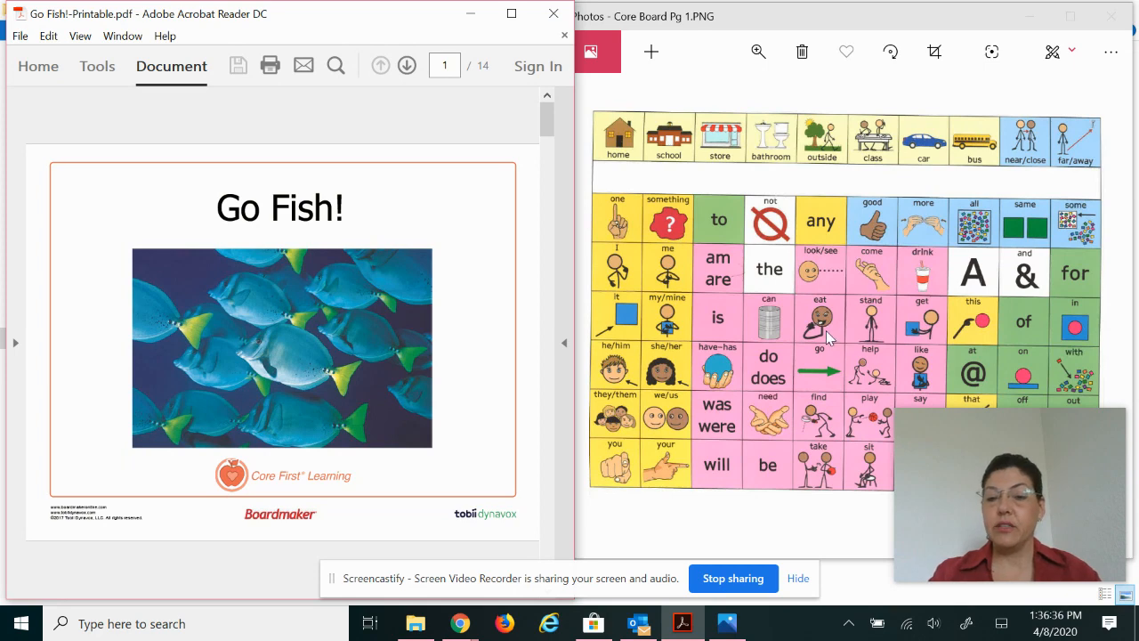
mouse_move(817, 396)
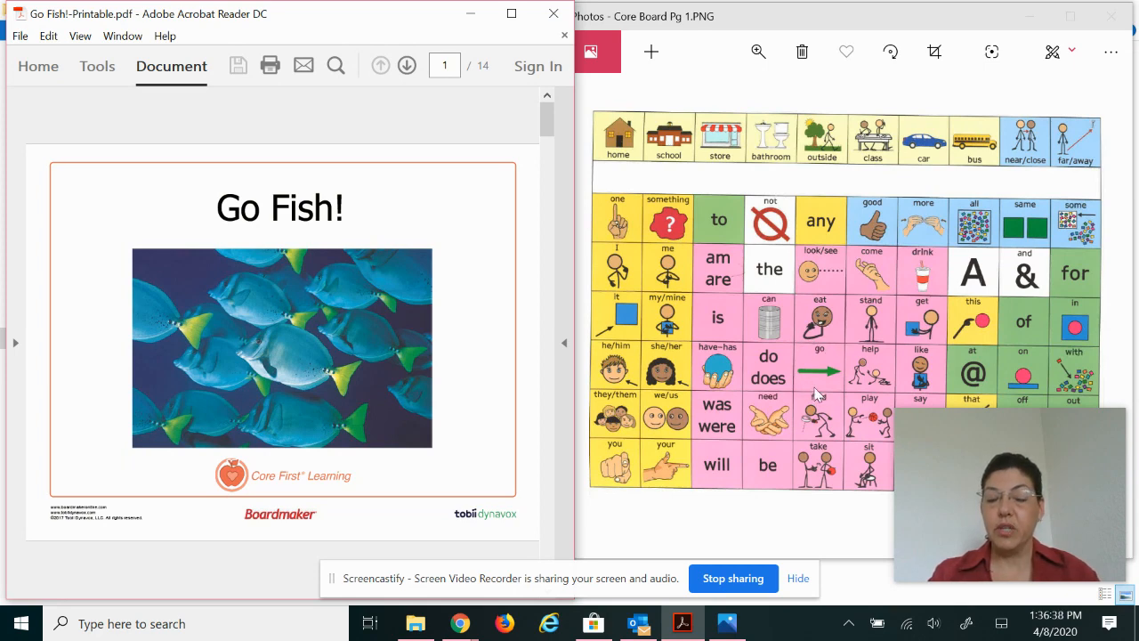
mouse_move(810, 388)
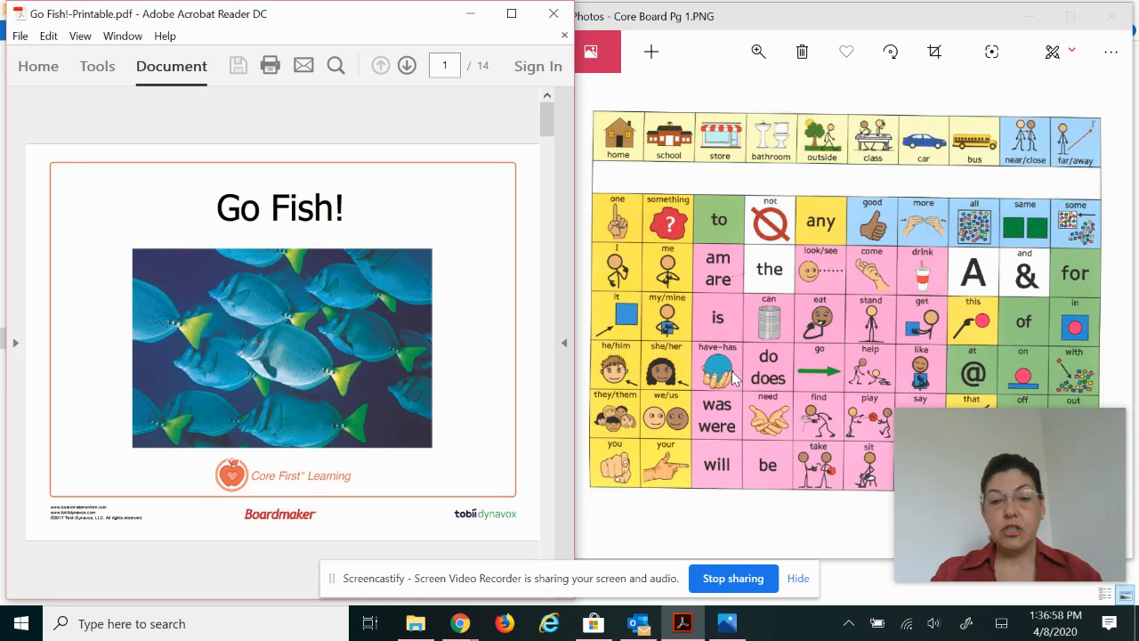
mouse_move(757, 346)
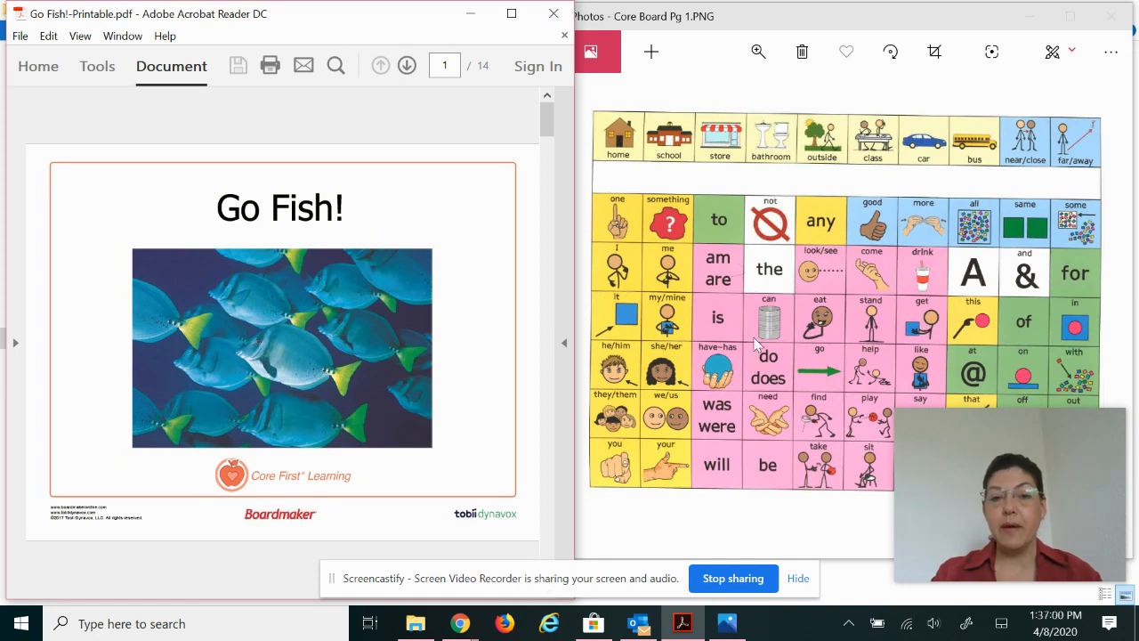